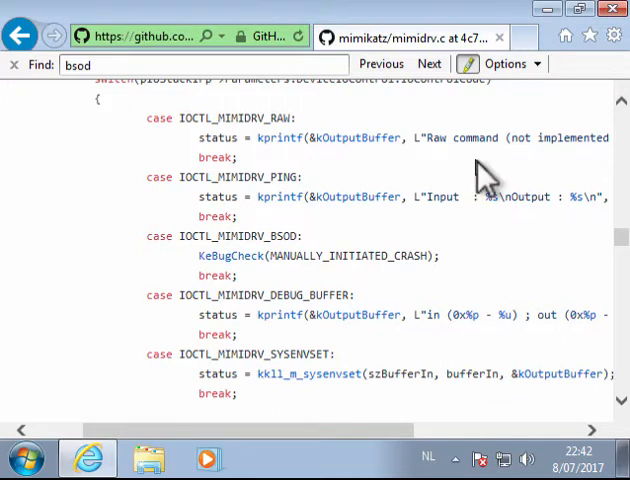
pyautogui.moveTo(378, 310)
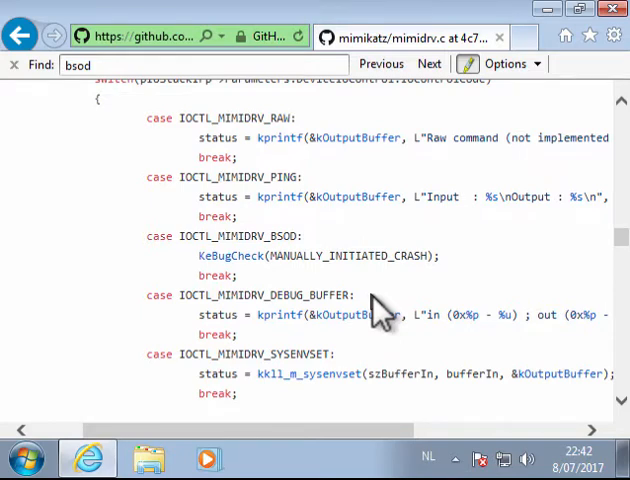
pyautogui.moveTo(210, 240)
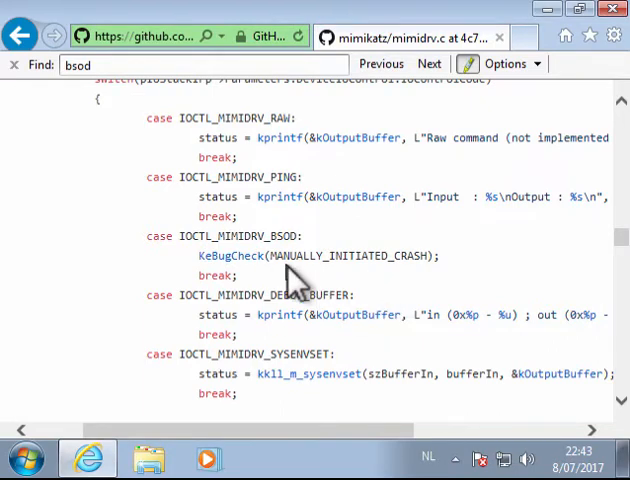
pyautogui.moveTo(415, 285)
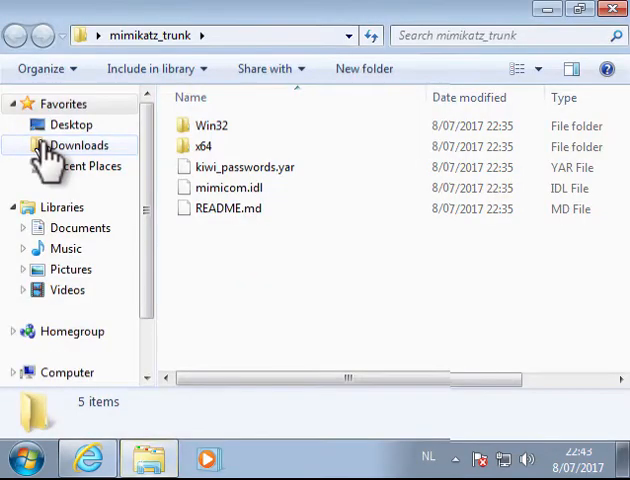
pyautogui.moveTo(215, 125)
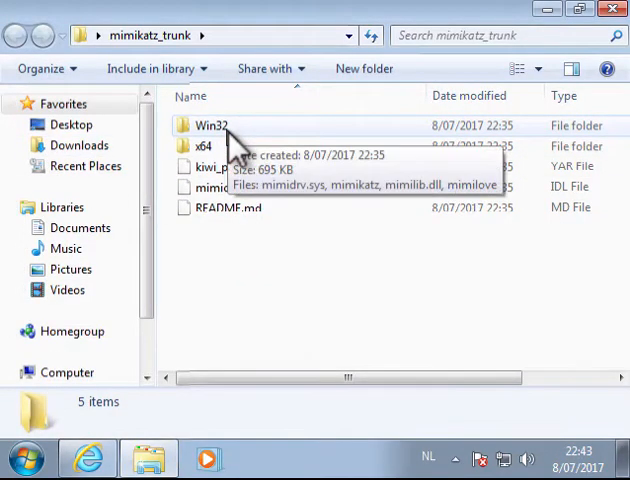
# Step: Run mimikatz.exe from the Win32 folder as administrator, approving the UAC prompt
pyautogui.doubleClick(210, 125)
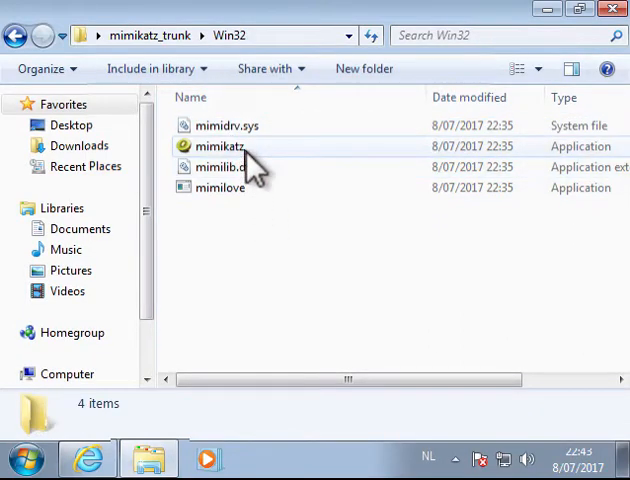
pyautogui.rightClick(218, 146)
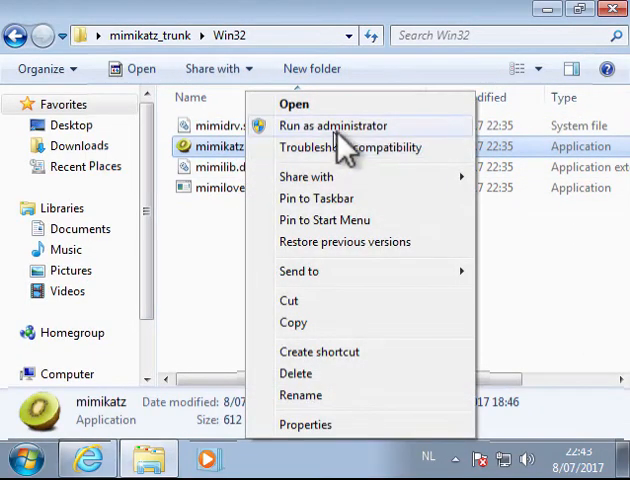
pyautogui.click(334, 125)
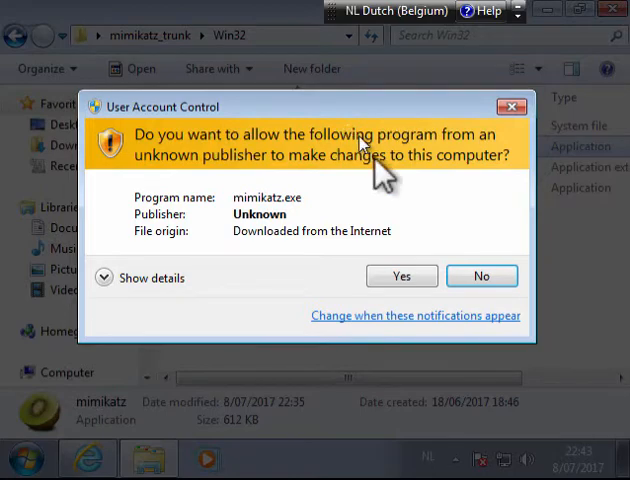
pyautogui.click(401, 275)
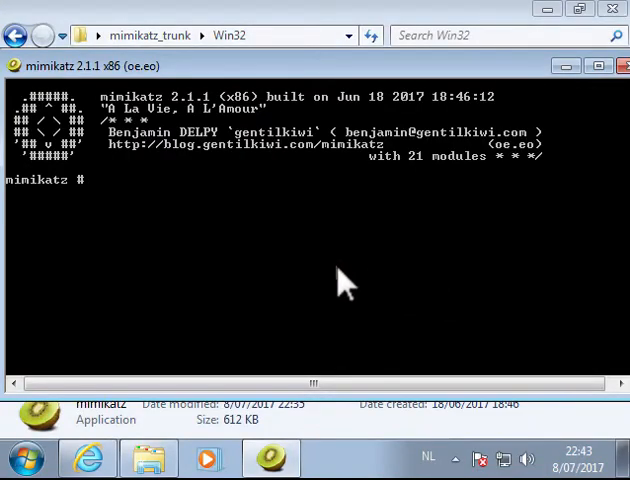
# Step: Load the mimidrv driver with !+ and enter the !bsod crash command
pyautogui.write('!+')
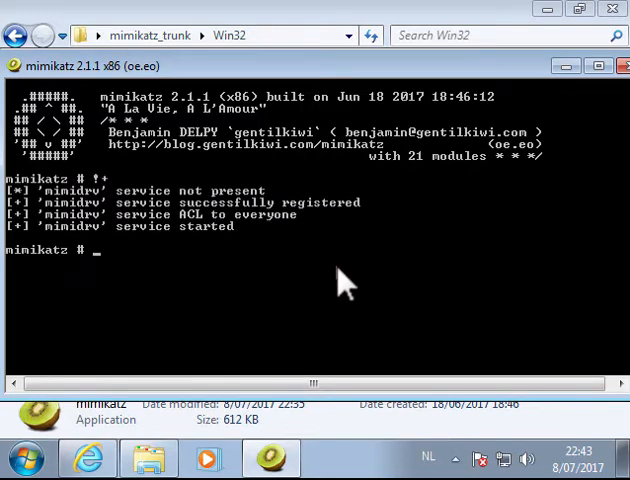
pyautogui.write('bsod')
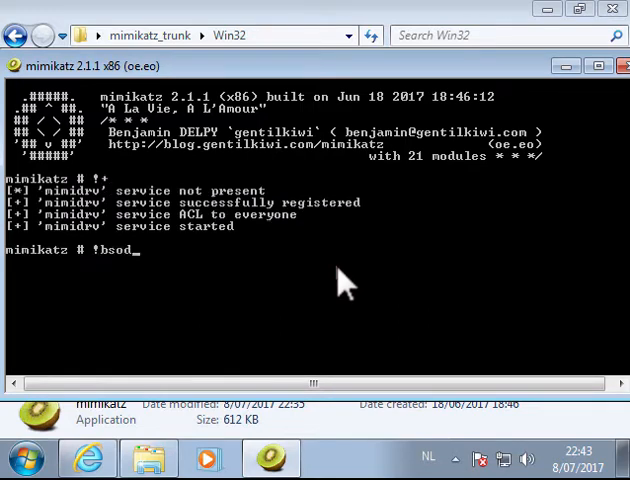